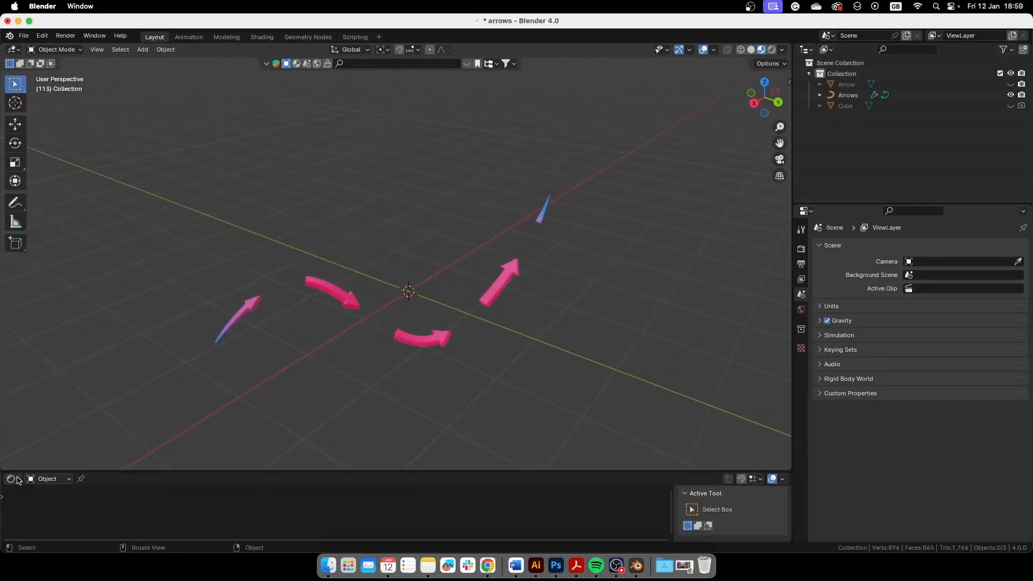
# - Show the Arrows object's ArrowsFollowingPath tree in a Geometry Node Editor in the lower area
pyautogui.click(11, 478)
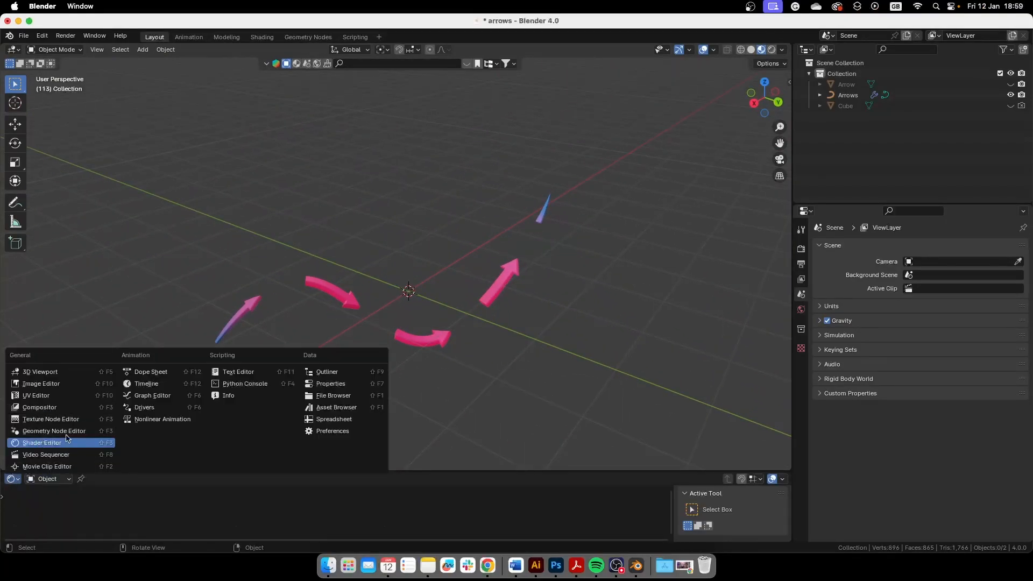
pyautogui.click(42, 442)
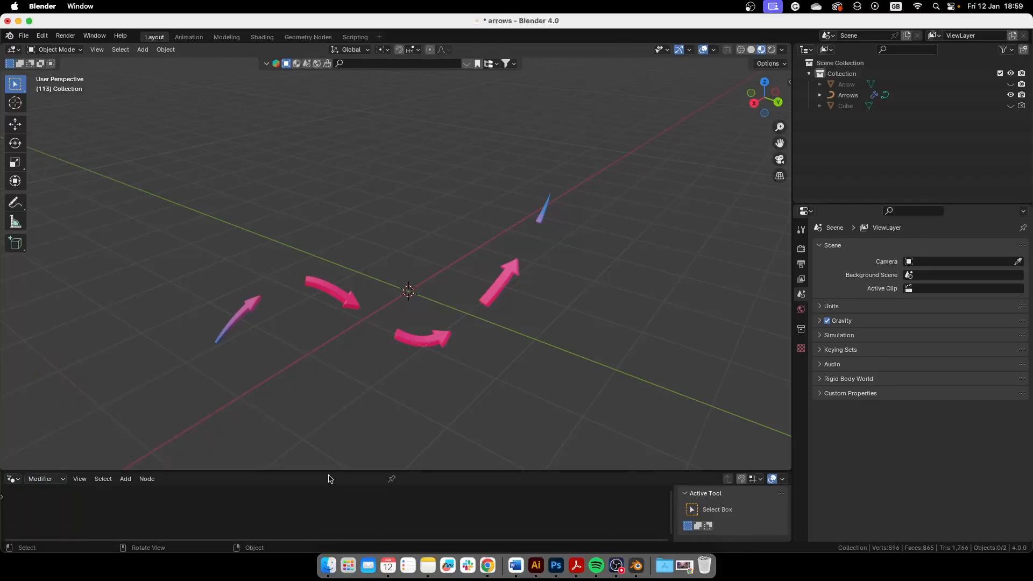
pyautogui.click(848, 95)
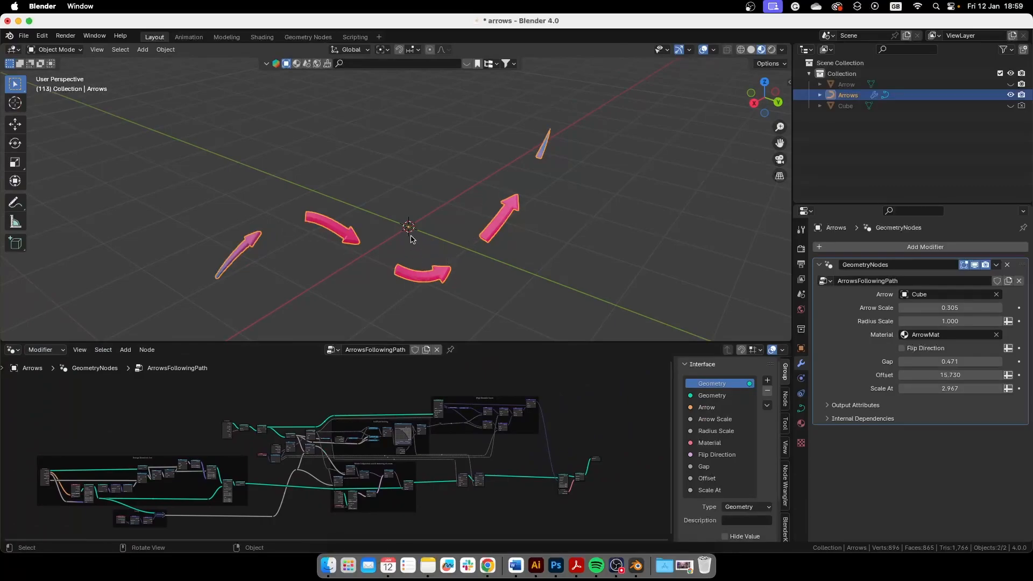
pyautogui.moveTo(308, 222)
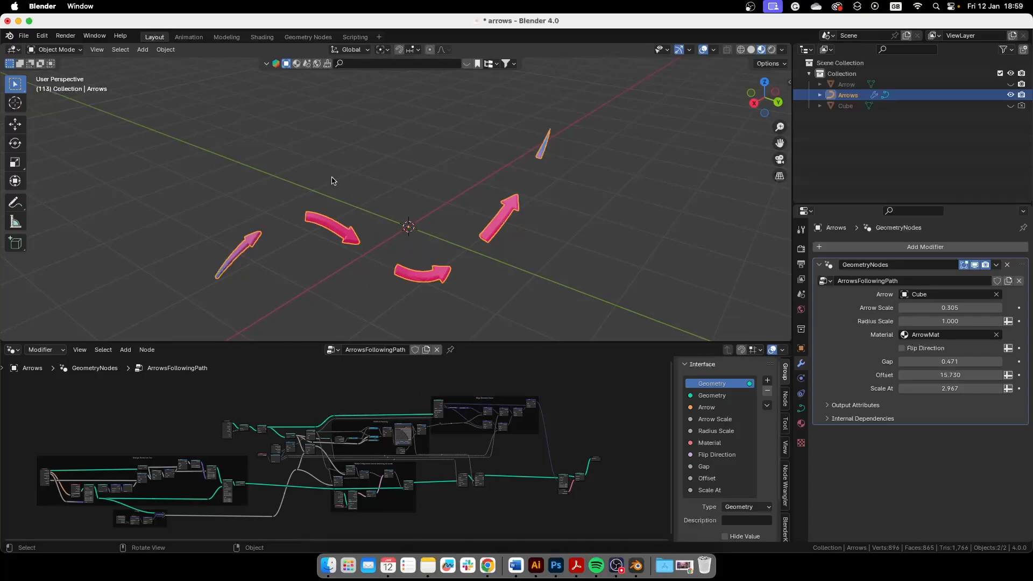
pyautogui.moveTo(302, 204)
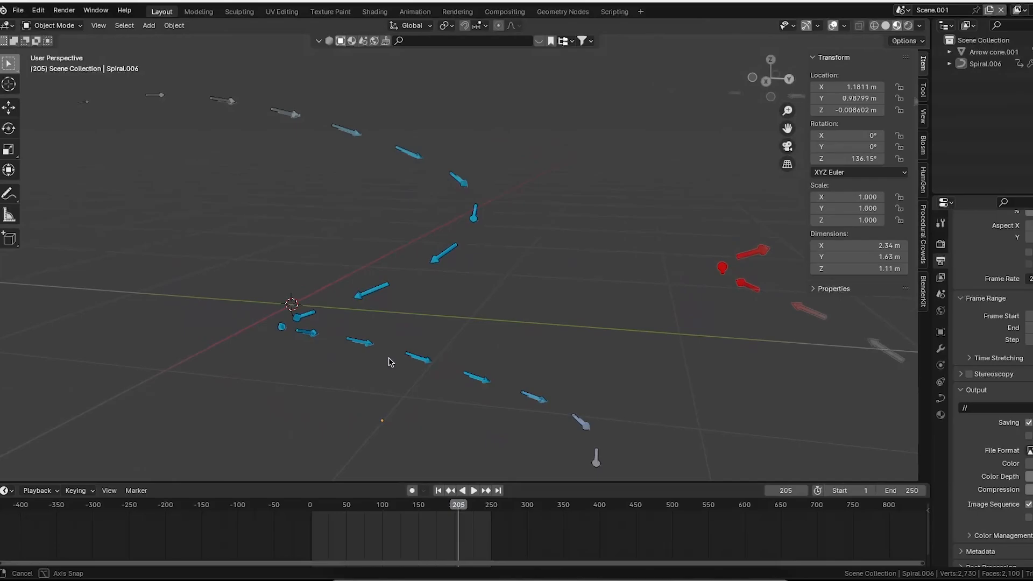
pyautogui.click(475, 491)
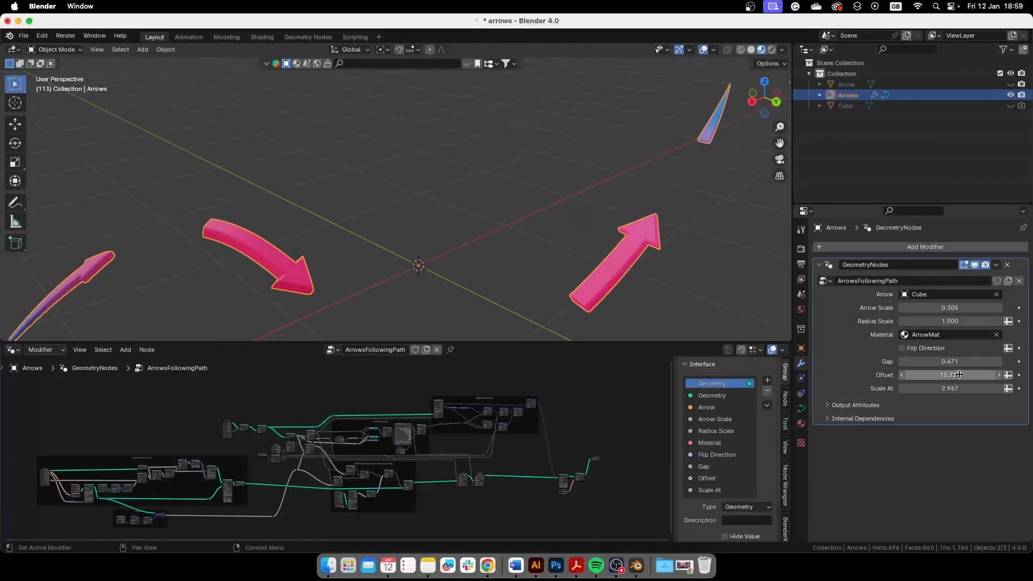
# - Slide the arrows' Offset to 16.250 and show the ArrowMat nodes in a Shader Editor below
pyautogui.moveTo(955, 374); pyautogui.dragTo(922, 375)
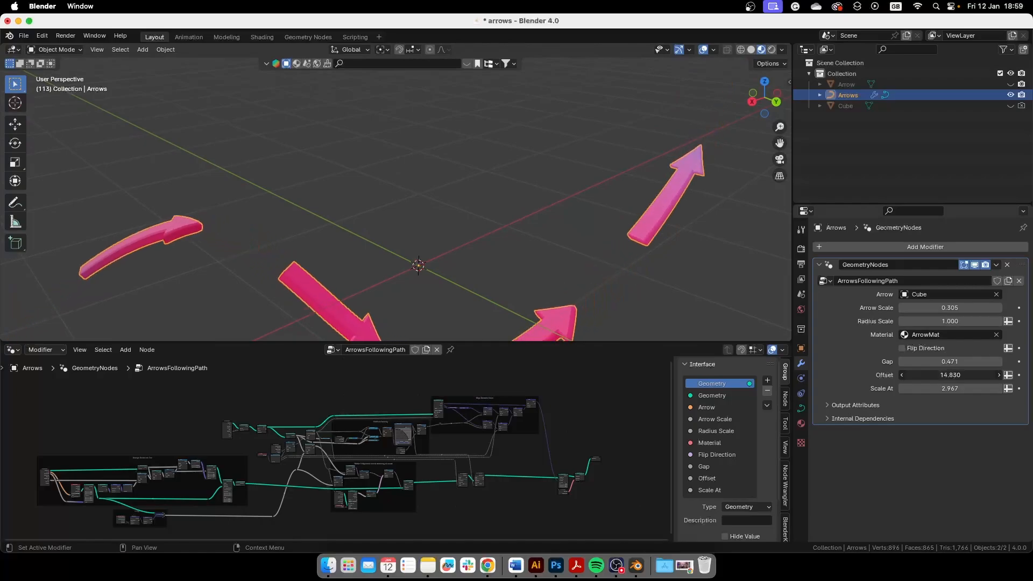
pyautogui.moveTo(949, 374); pyautogui.dragTo(962, 374)
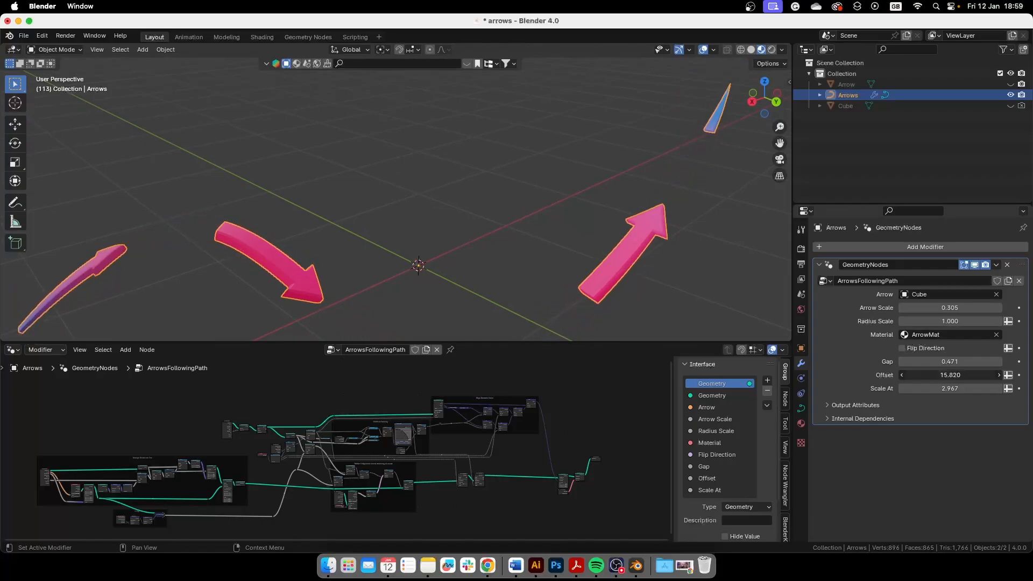
pyautogui.moveTo(949, 375); pyautogui.dragTo(968, 375)
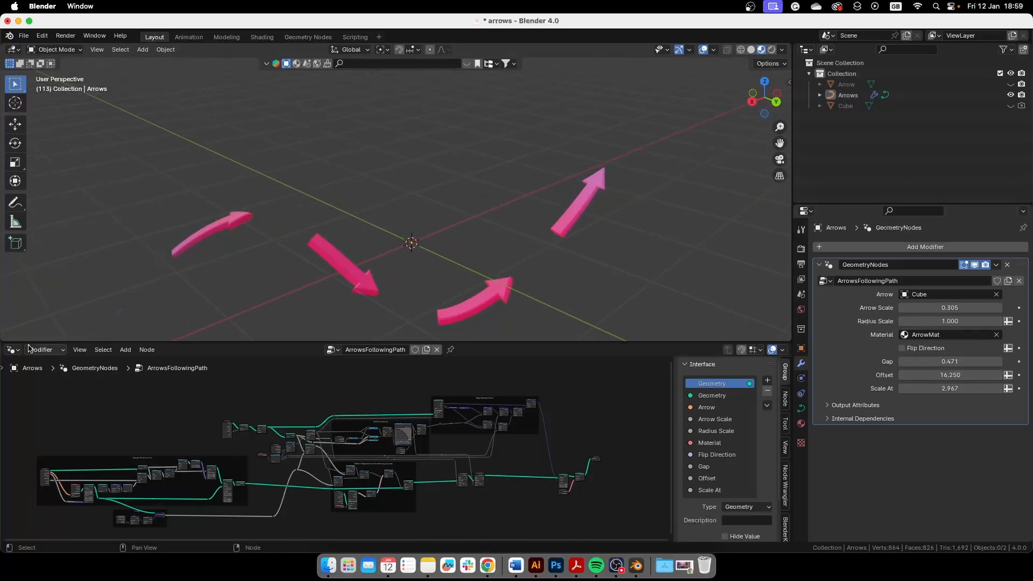
pyautogui.click(11, 350)
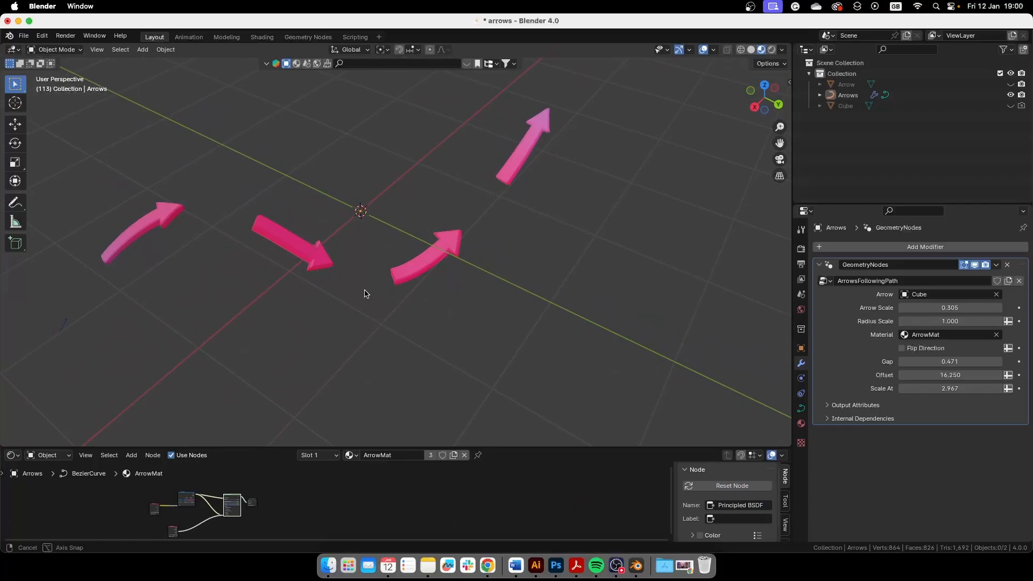
# - Orbit around the arrows to inspect them from several angles
pyautogui.moveTo(365, 293); pyautogui.dragTo(379, 310)
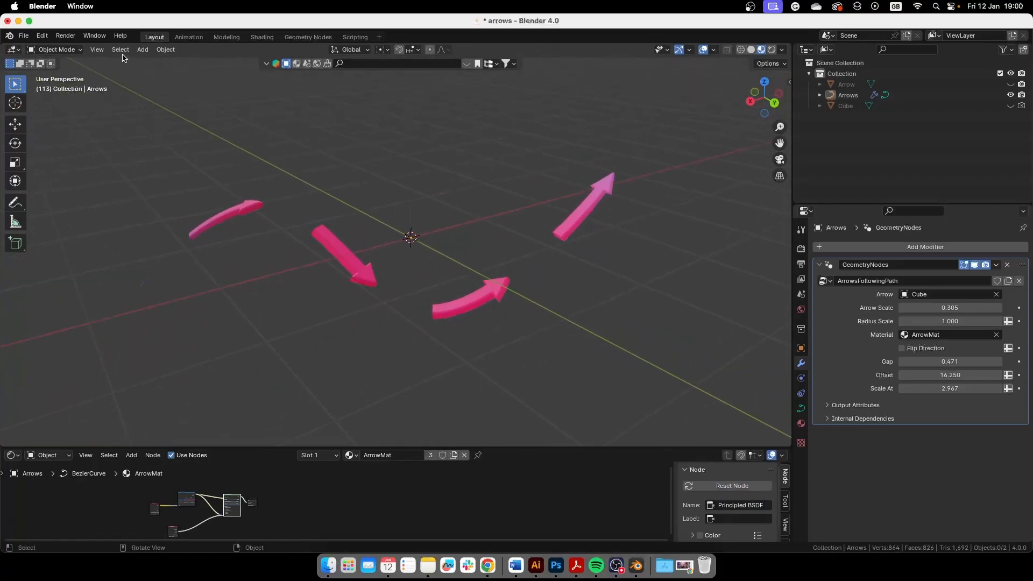
pyautogui.click(23, 35)
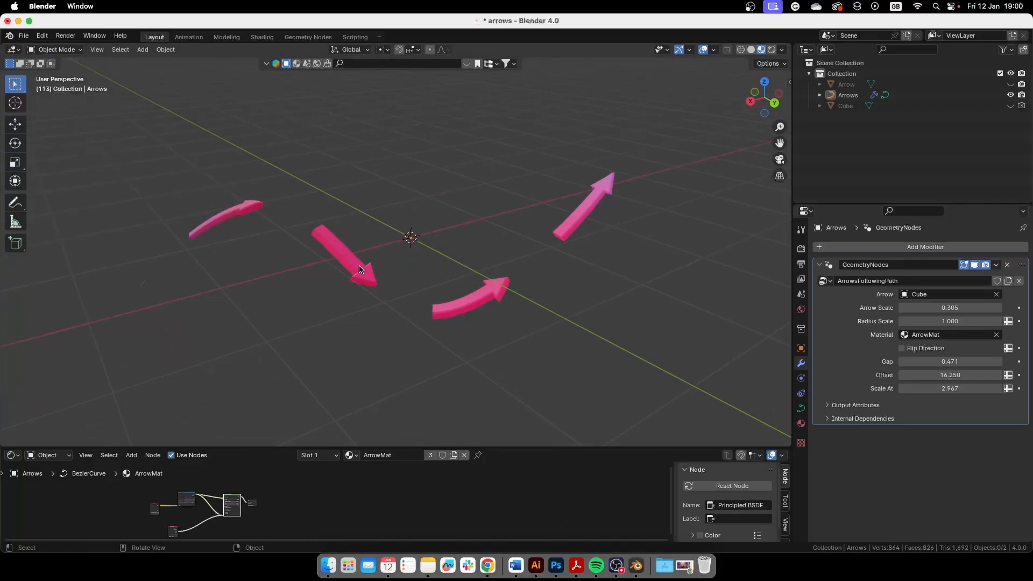
pyautogui.moveTo(359, 269); pyautogui.dragTo(339, 208)
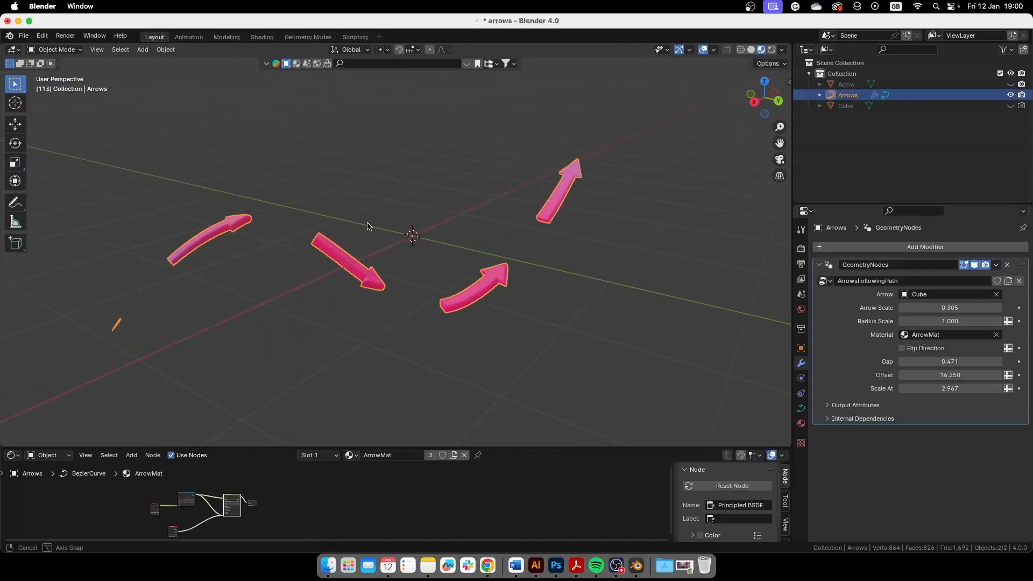
# - Try the Arrow object as the modifier's arrow shape, then revert it to Cube
pyautogui.click(950, 293)
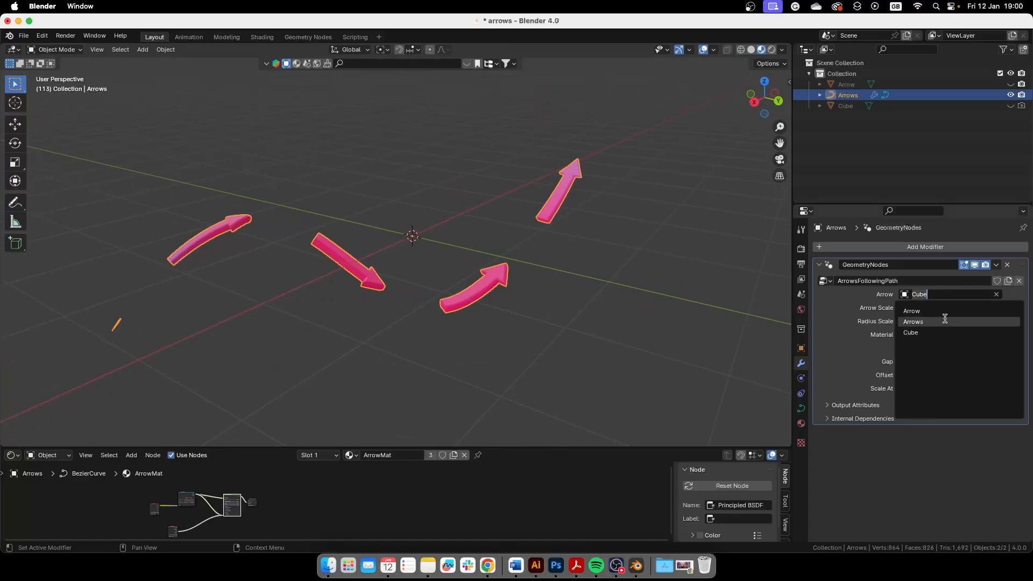
pyautogui.click(911, 310)
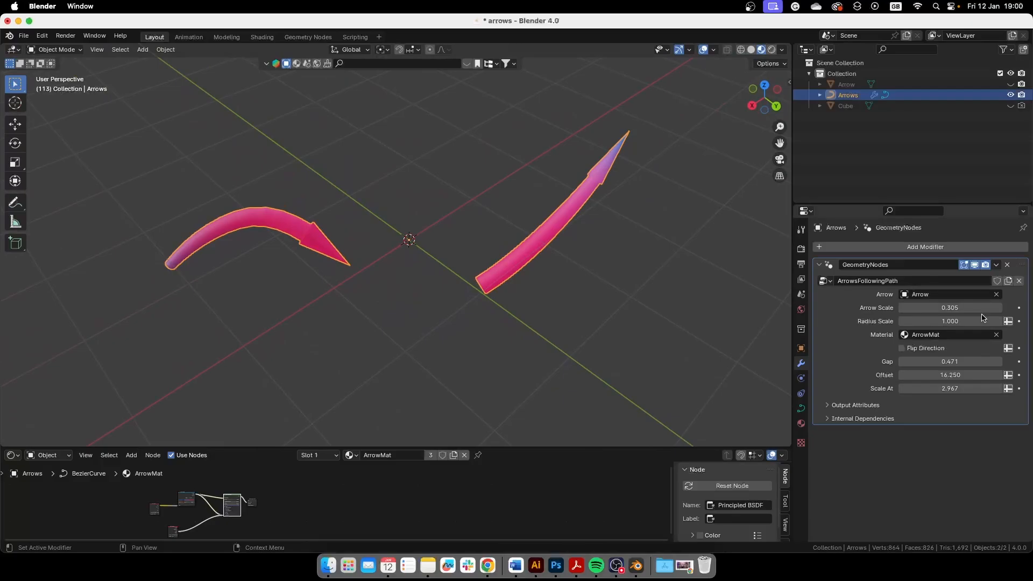
pyautogui.click(949, 293)
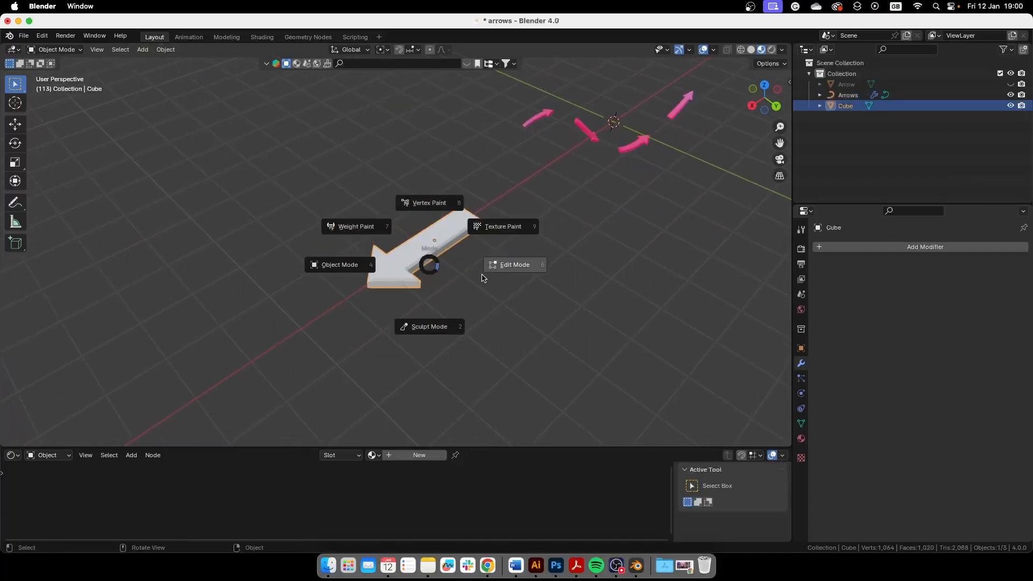
# - Inspect the Cube arrow mesh in Edit Mode, return to Object Mode and reselect Arrows
pyautogui.click(514, 265)
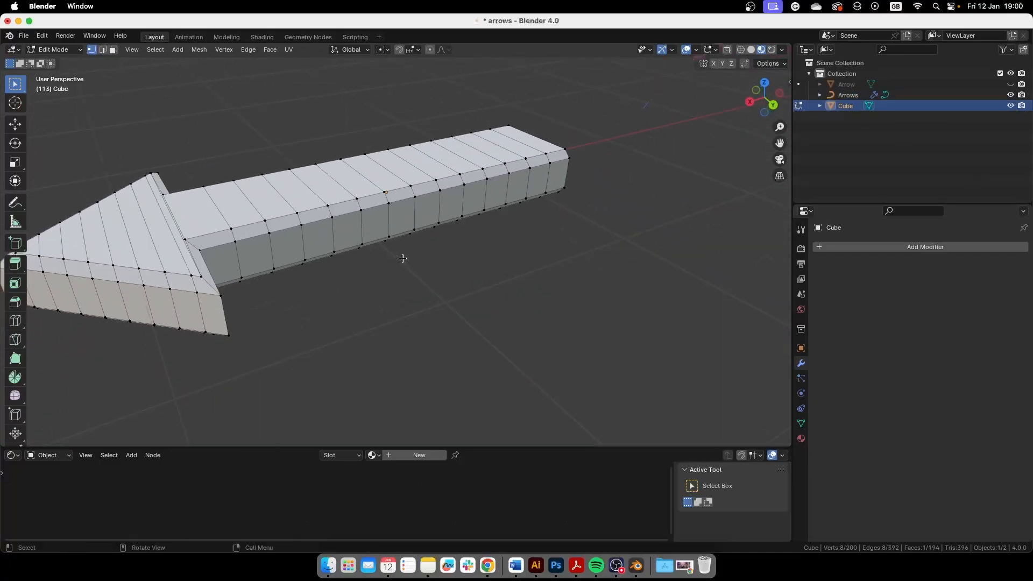
pyautogui.press('Tab')
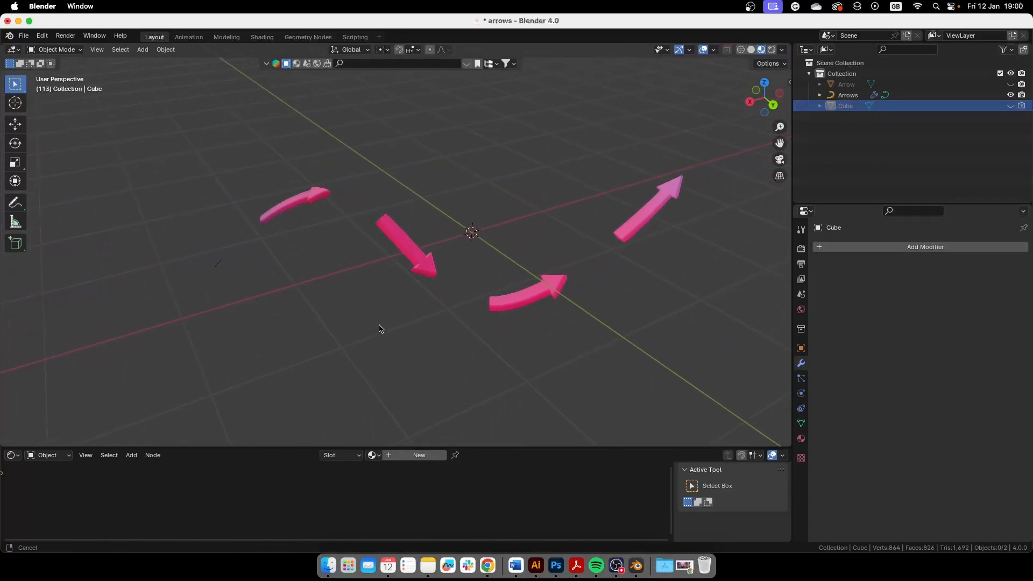
pyautogui.click(848, 95)
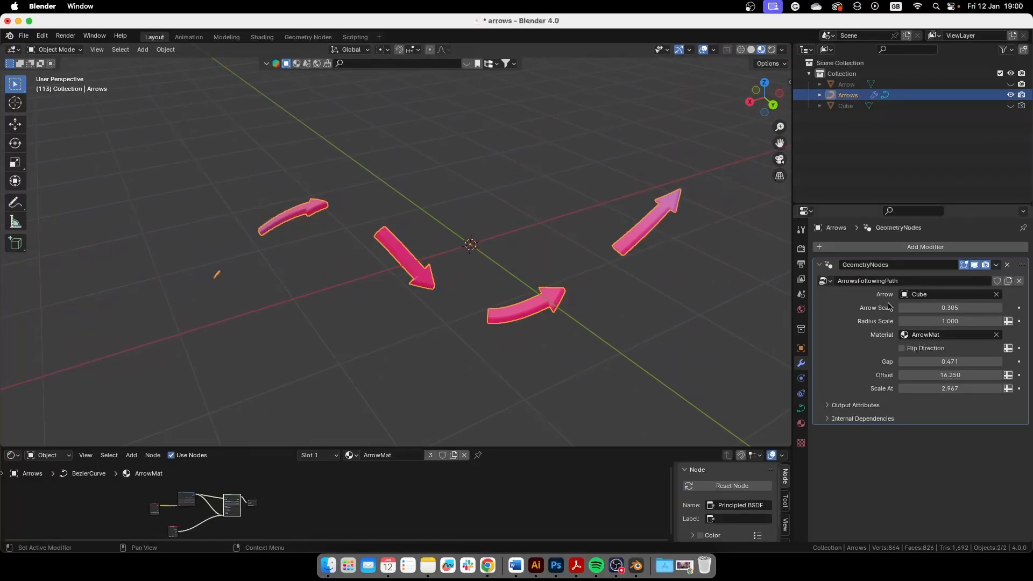
pyautogui.moveTo(941, 398)
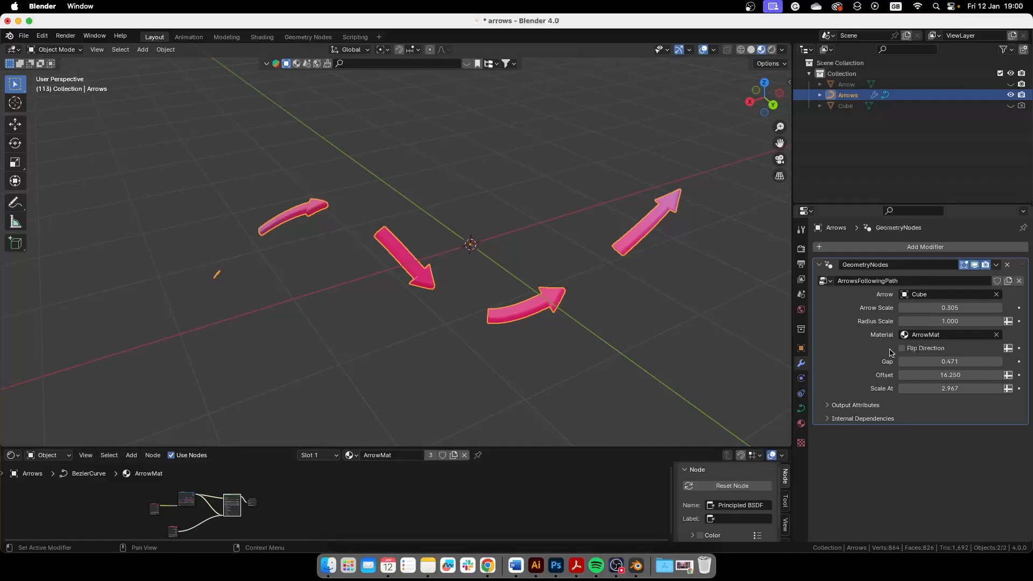
pyautogui.moveTo(857, 308)
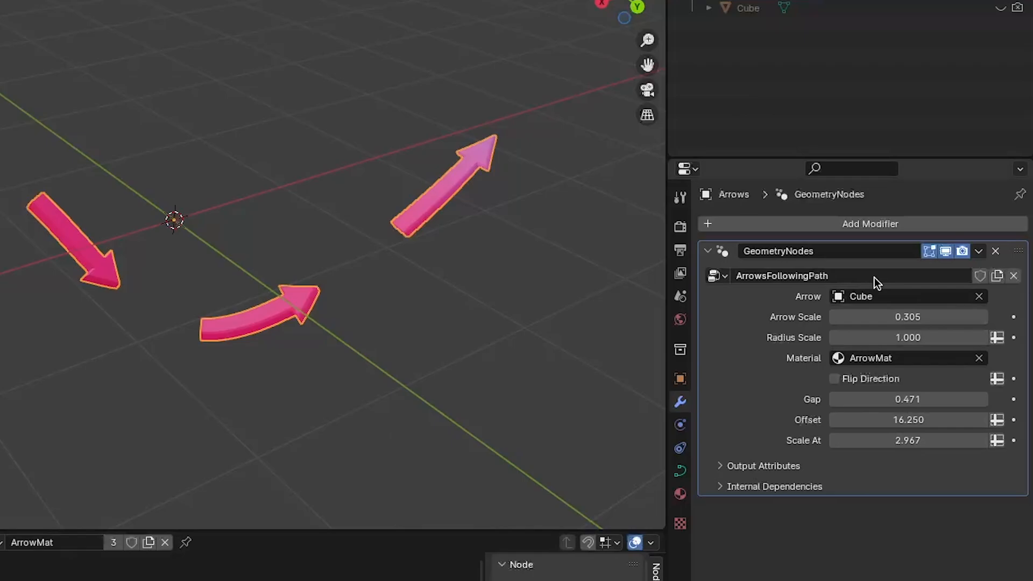
pyautogui.moveTo(861, 298)
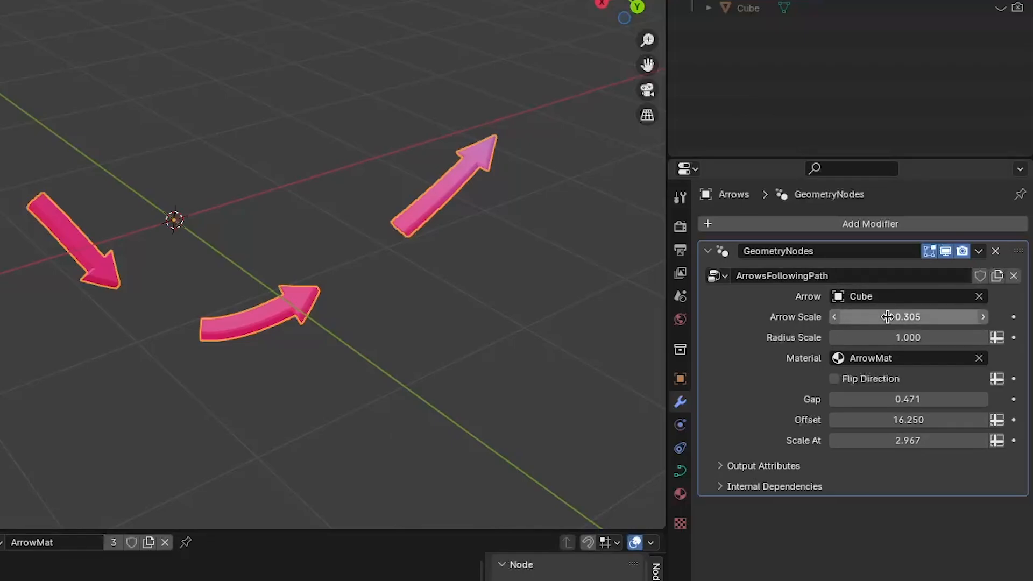
# - Raise the arrows' Arrow Scale from 0.305 to 0.345
pyautogui.moveTo(882, 316); pyautogui.dragTo(909, 316)
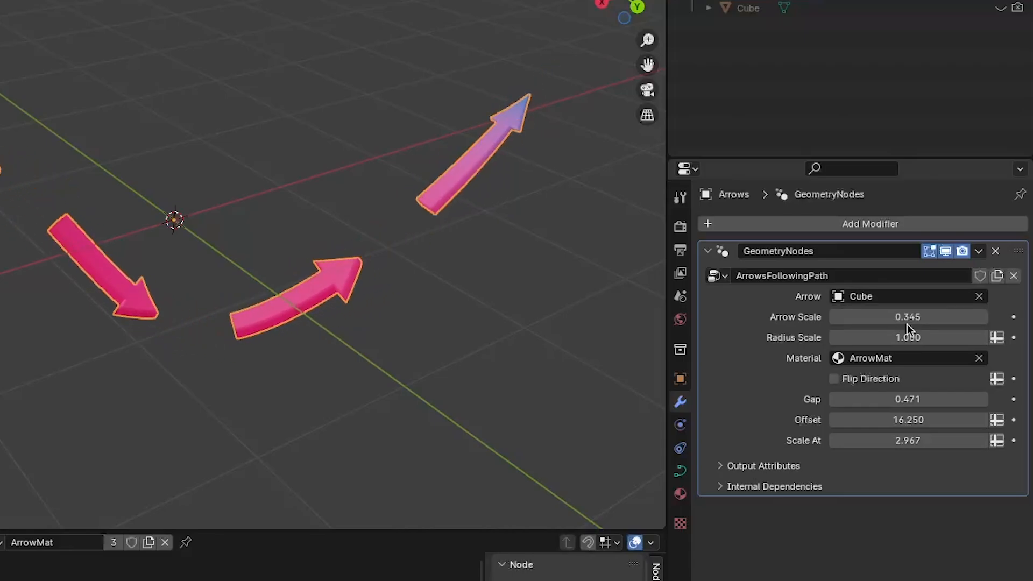
pyautogui.moveTo(902, 337)
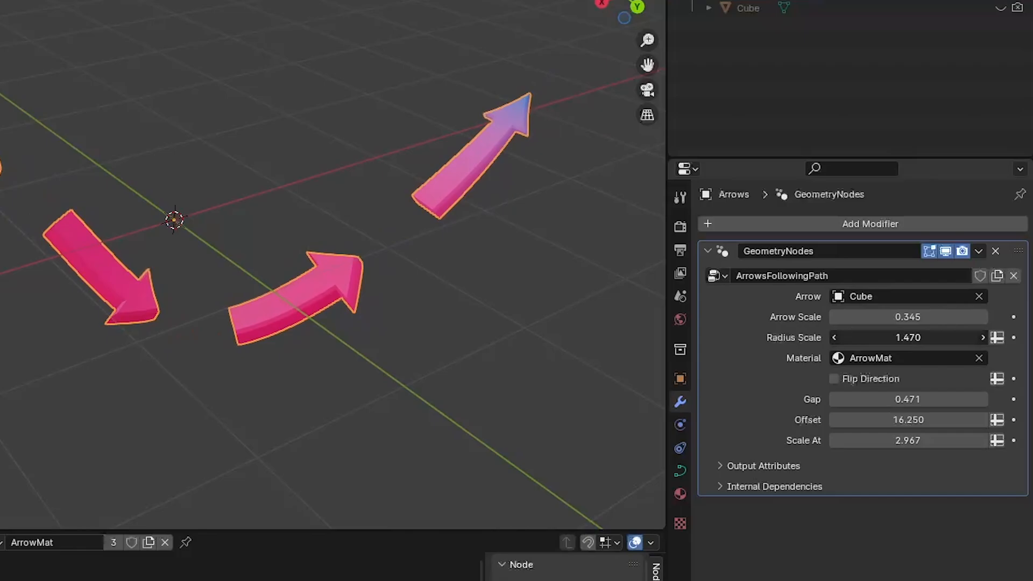
pyautogui.moveTo(921, 339)
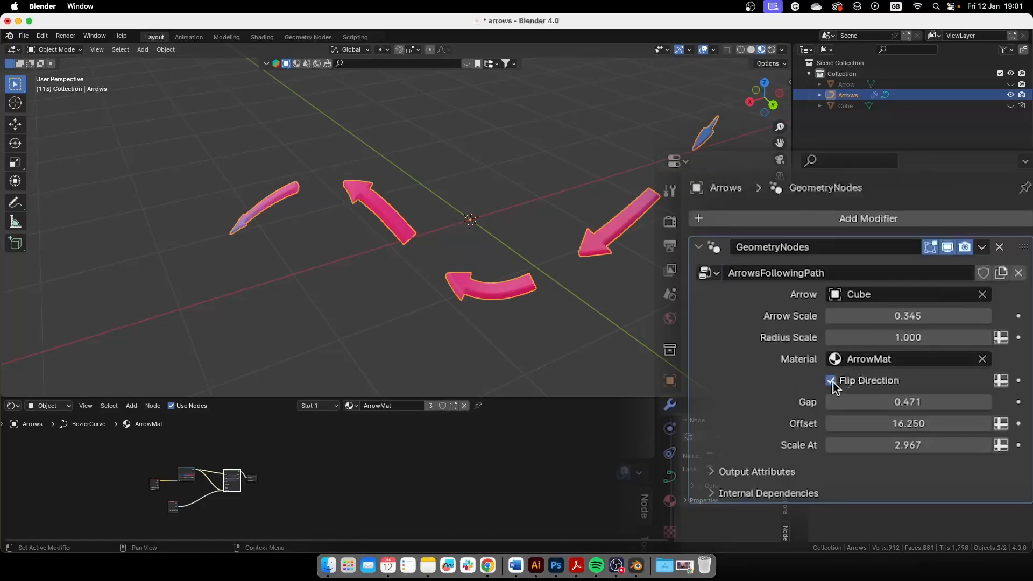
pyautogui.click(830, 381)
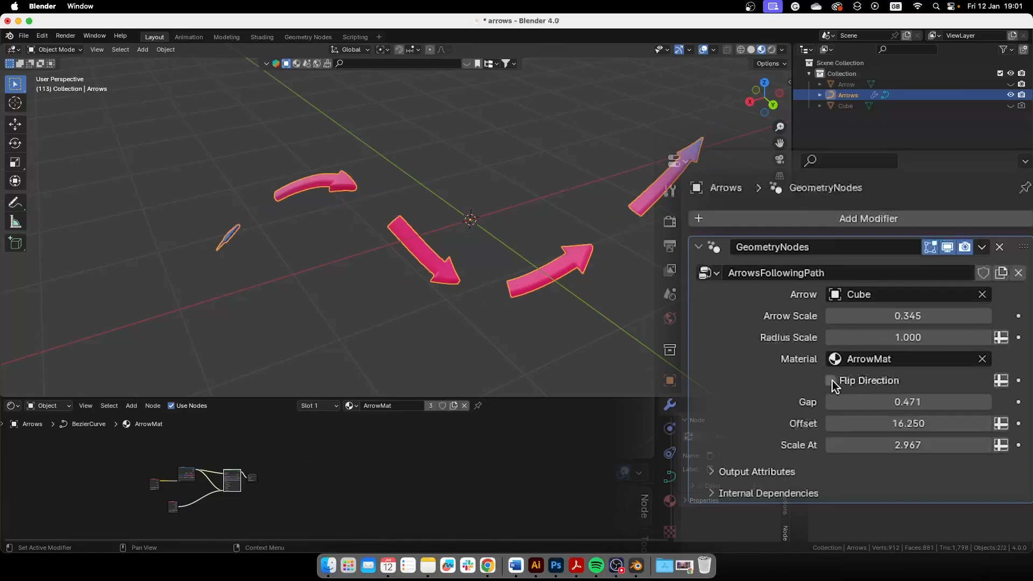
pyautogui.moveTo(889, 401); pyautogui.dragTo(922, 401)
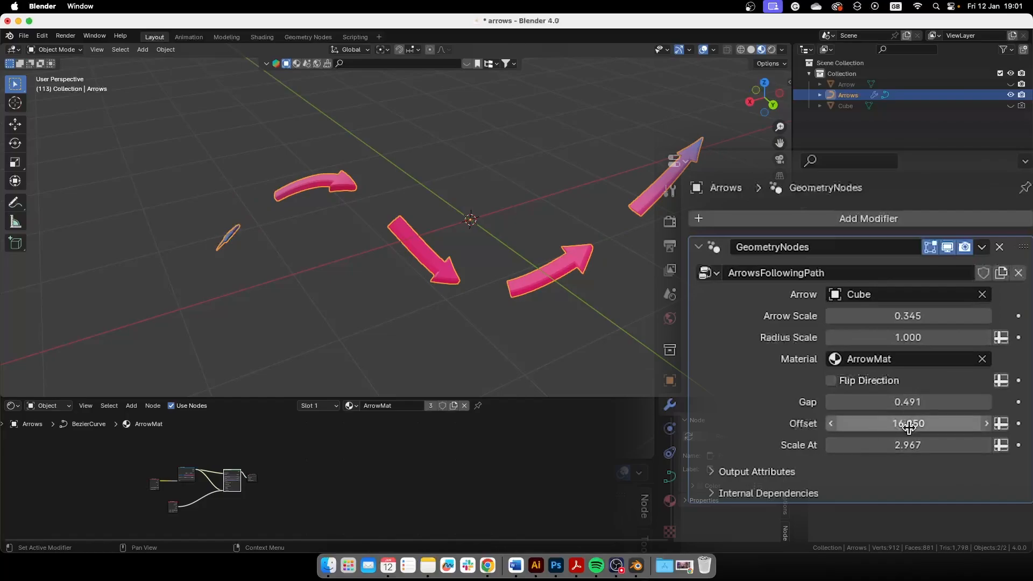
# - Slide the arrows' Offset up to about 17.25 and lower the Scale At value
pyautogui.moveTo(910, 423); pyautogui.dragTo(922, 423)
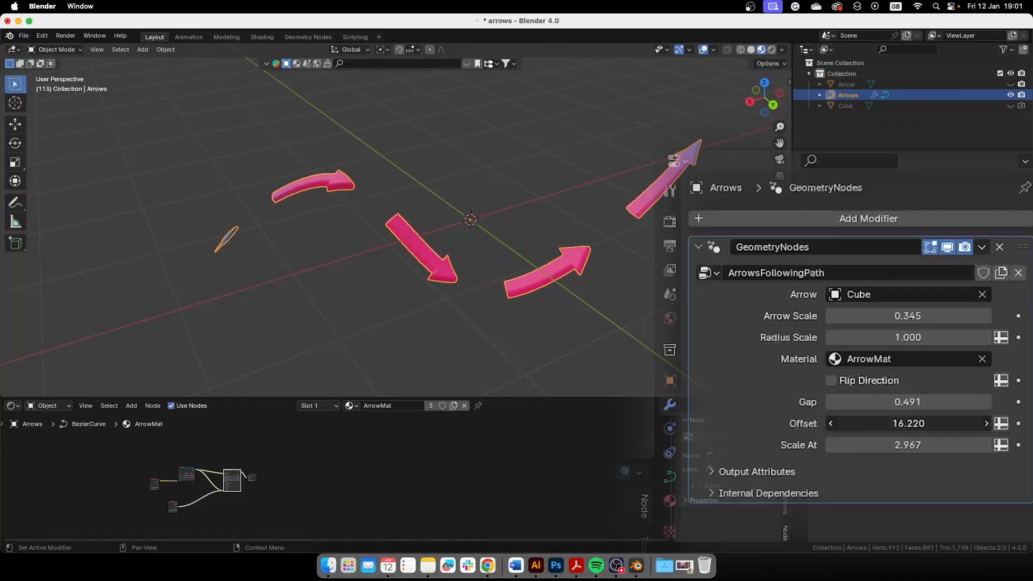
pyautogui.moveTo(908, 423); pyautogui.dragTo(935, 423)
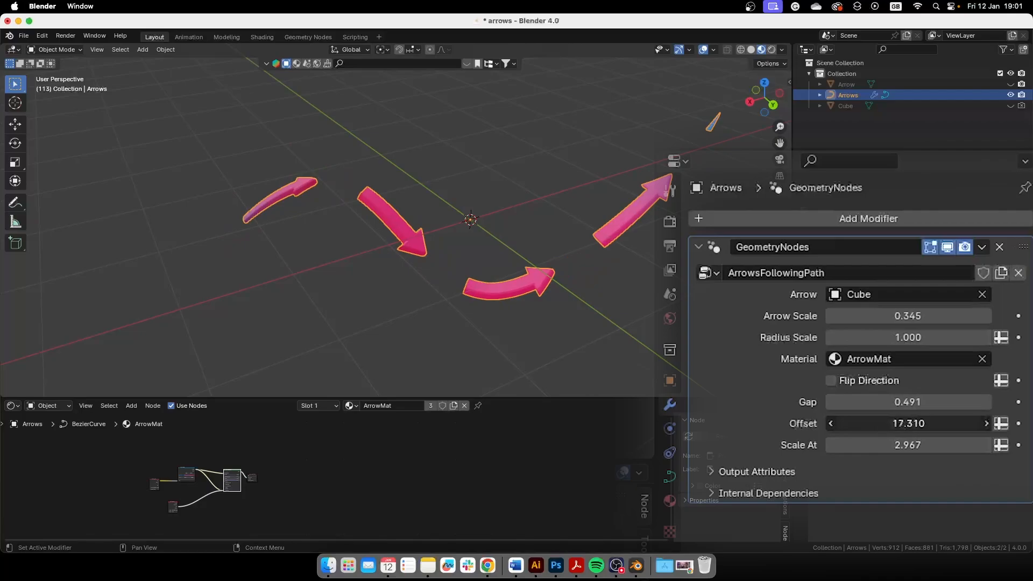
pyautogui.moveTo(922, 423); pyautogui.dragTo(903, 423)
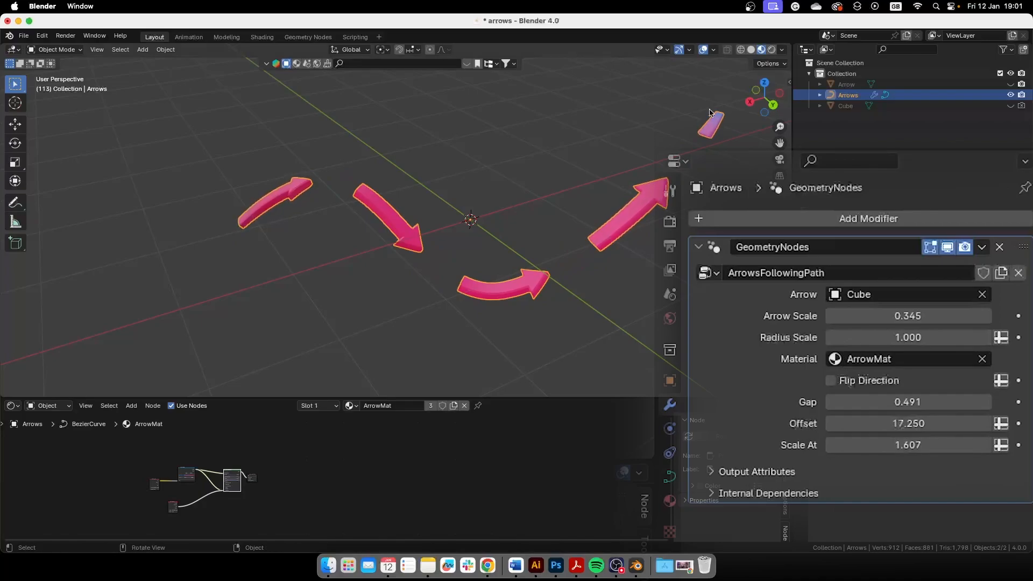
pyautogui.moveTo(645, 138)
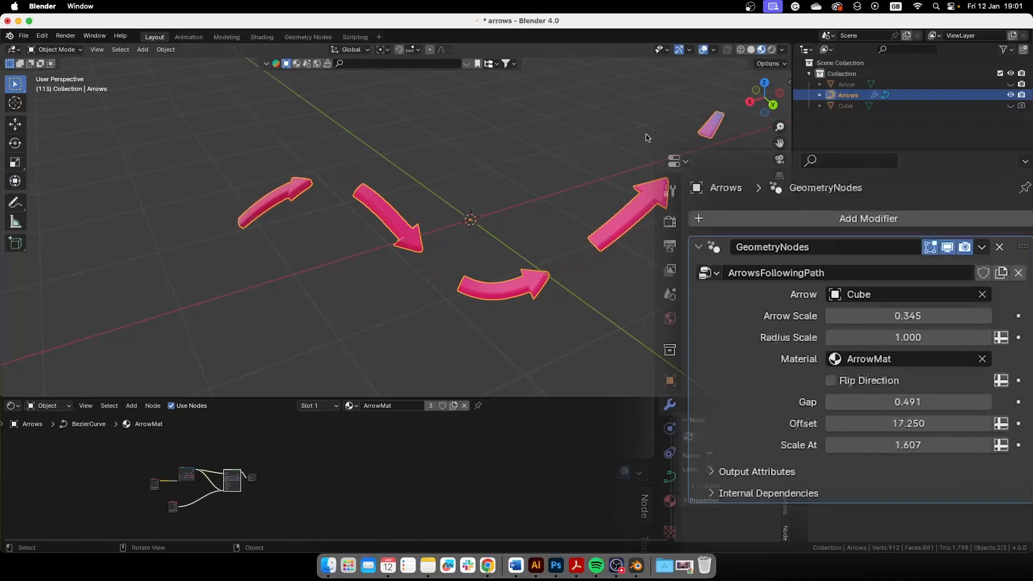
pyautogui.moveTo(922, 445); pyautogui.dragTo(856, 445)
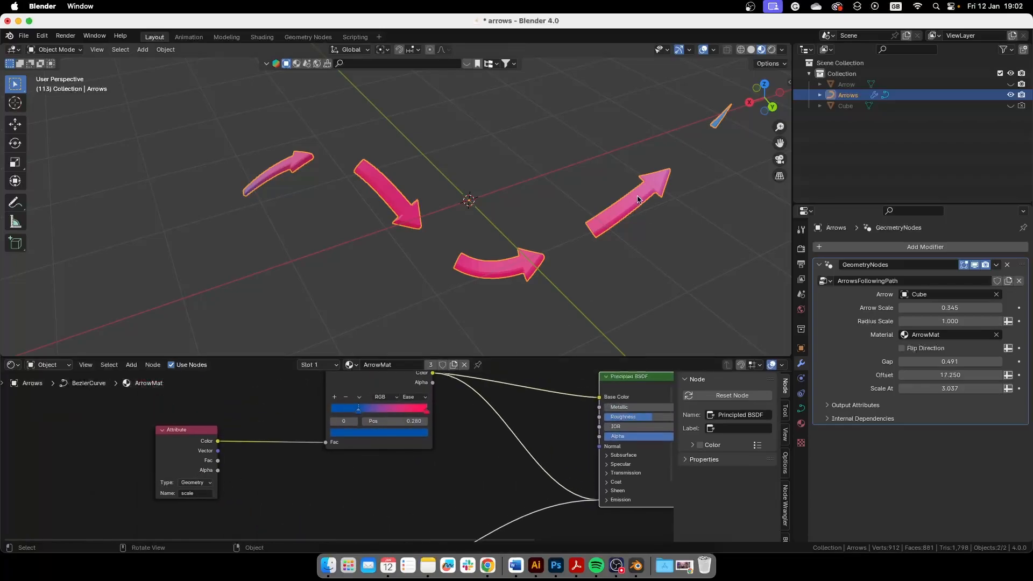
pyautogui.moveTo(420, 364)
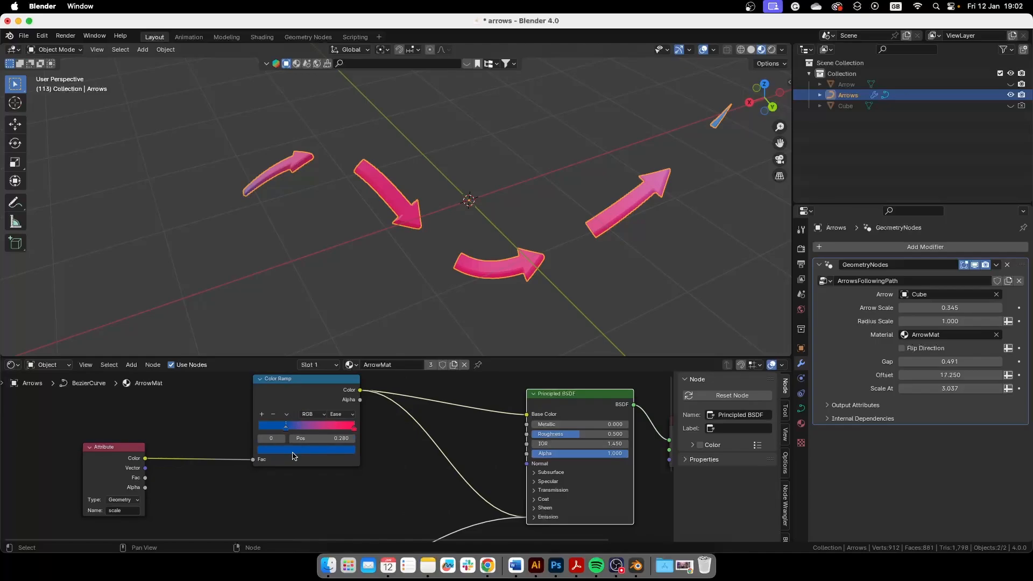
# - Wire a second Attribute node into ArrowMat, shift a colour-ramp stop, and nudge Offset to about 18.49
pyautogui.click(306, 449)
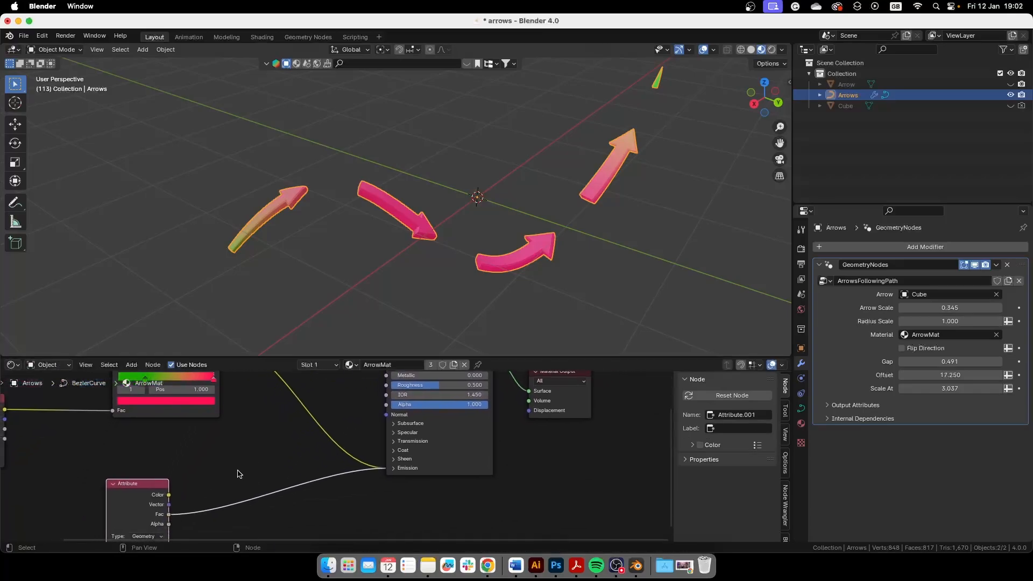
pyautogui.moveTo(136, 483); pyautogui.dragTo(157, 455)
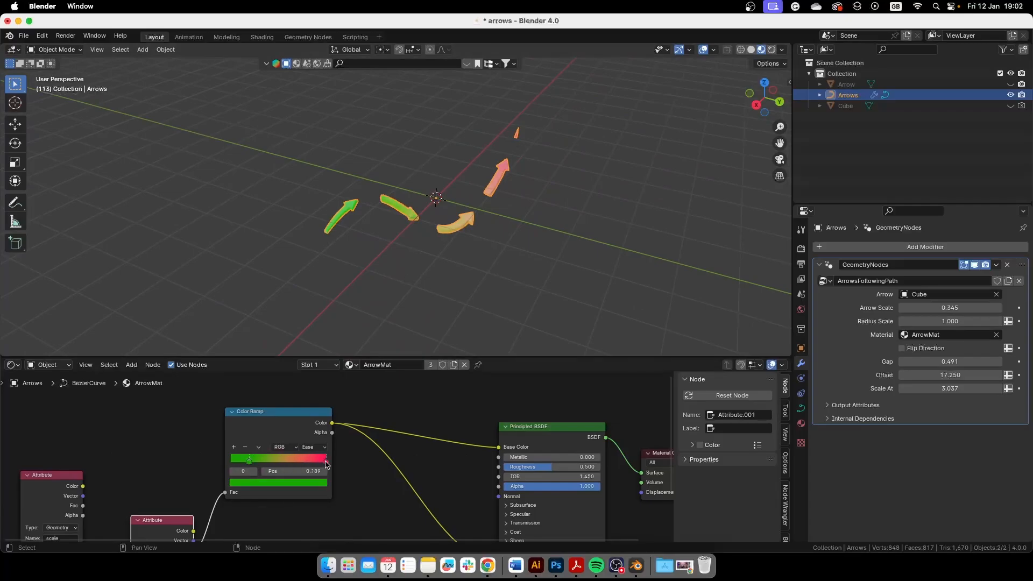
pyautogui.moveTo(249, 459); pyautogui.dragTo(284, 459)
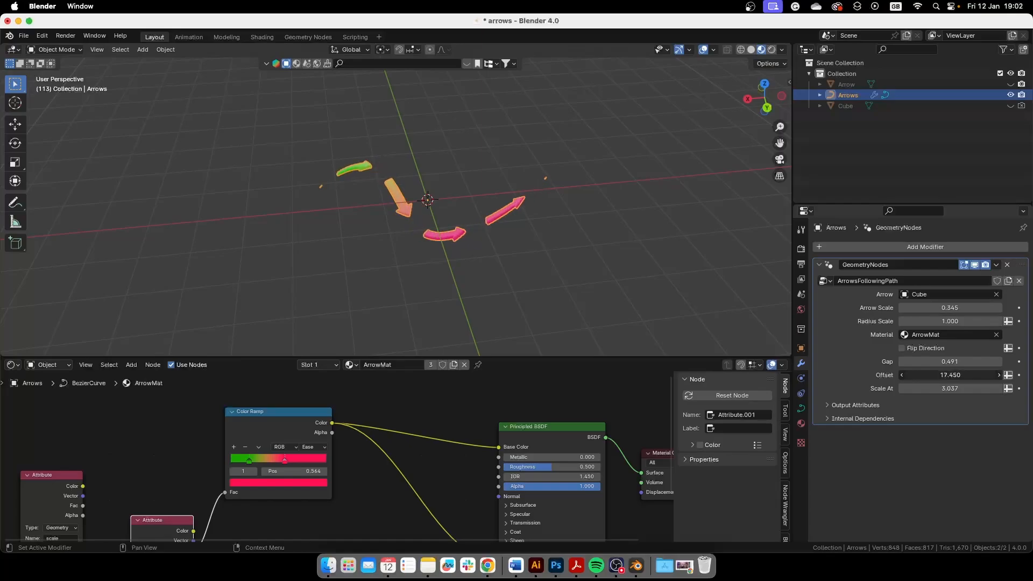
pyautogui.moveTo(949, 374); pyautogui.dragTo(956, 375)
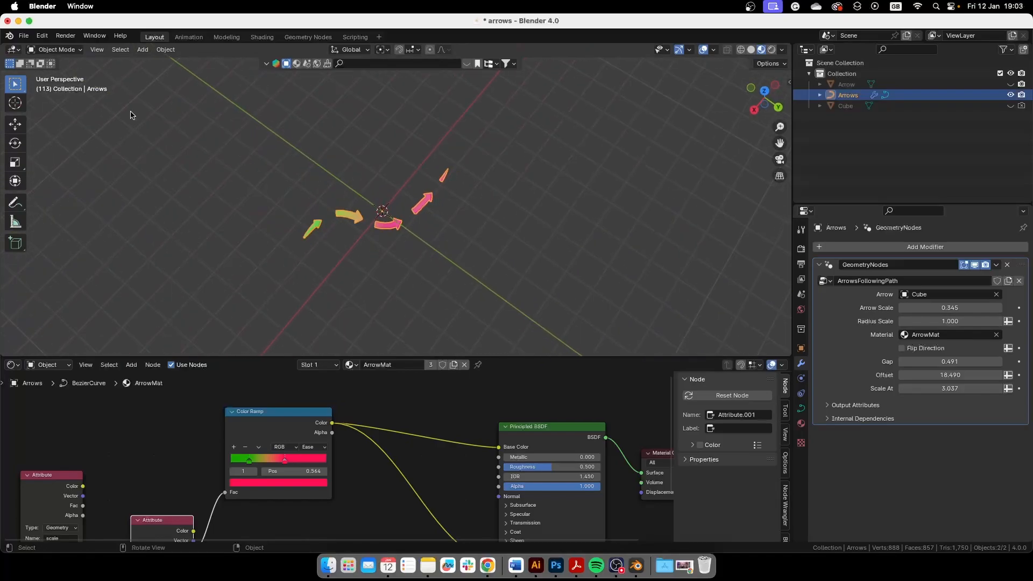
# - Enter Edit Mode on the arrows via the mode pie menu and return to Object Mode
pyautogui.press('Tab')
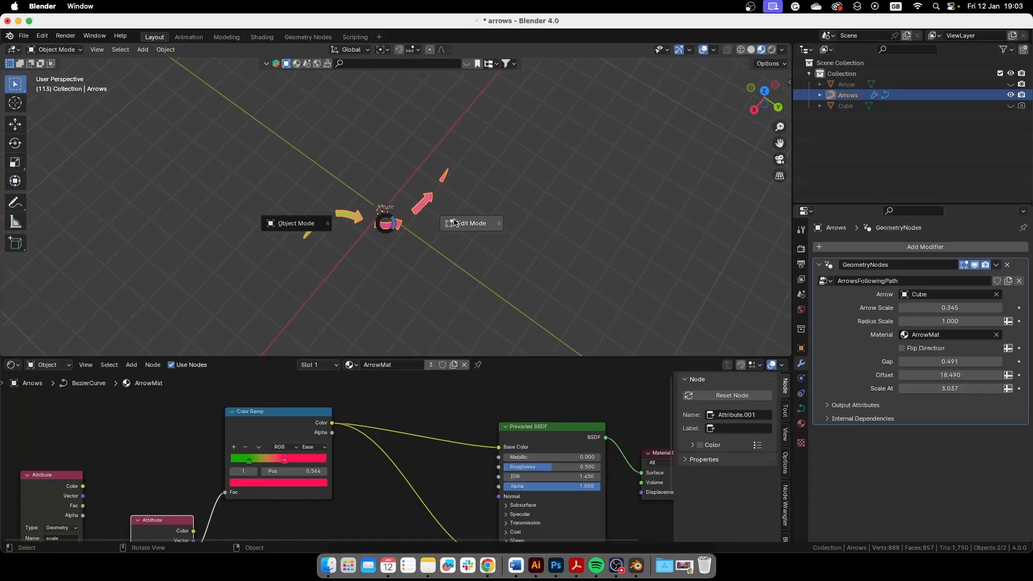
pyautogui.click(471, 224)
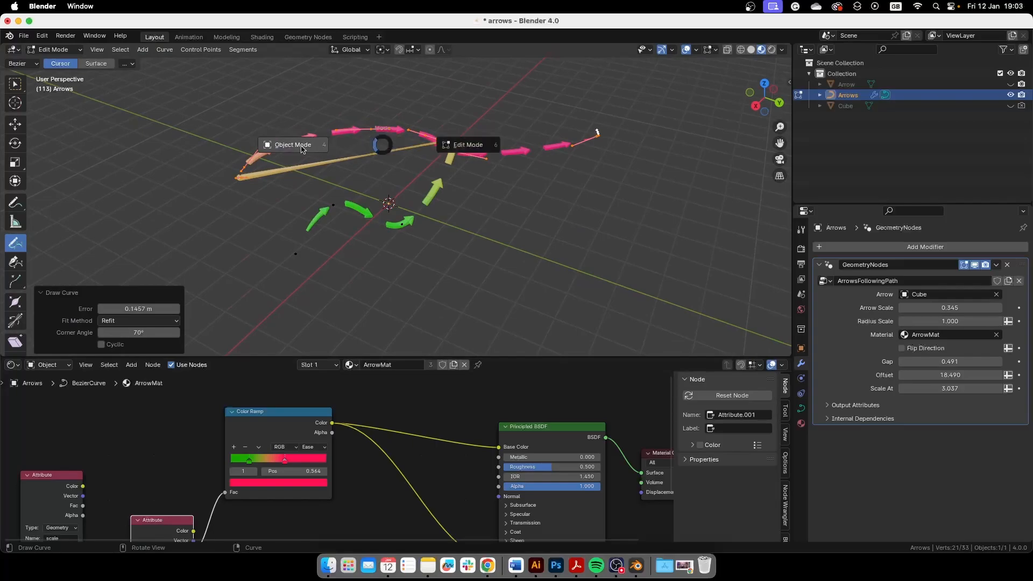
pyautogui.click(292, 144)
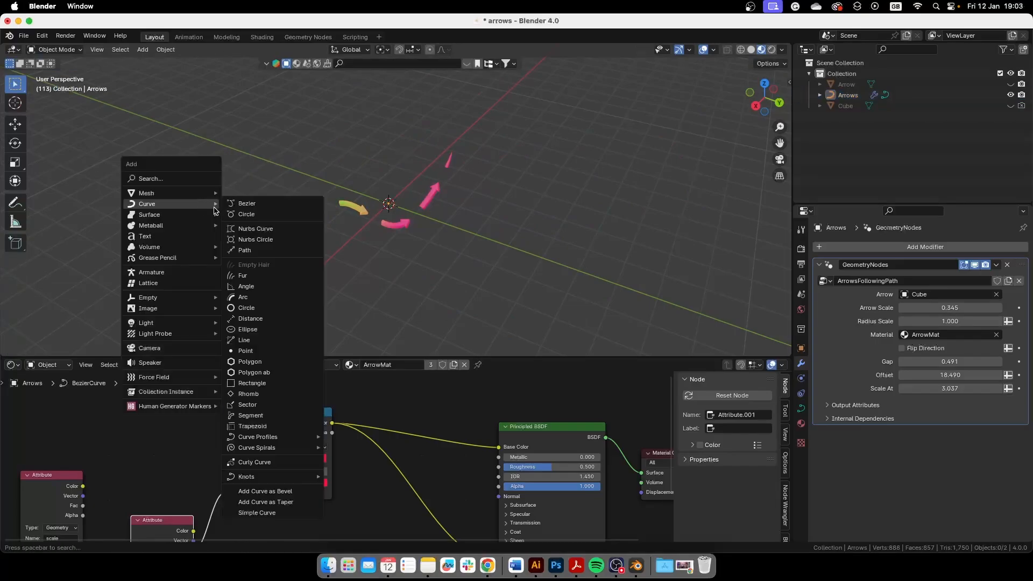
pyautogui.moveTo(251, 249)
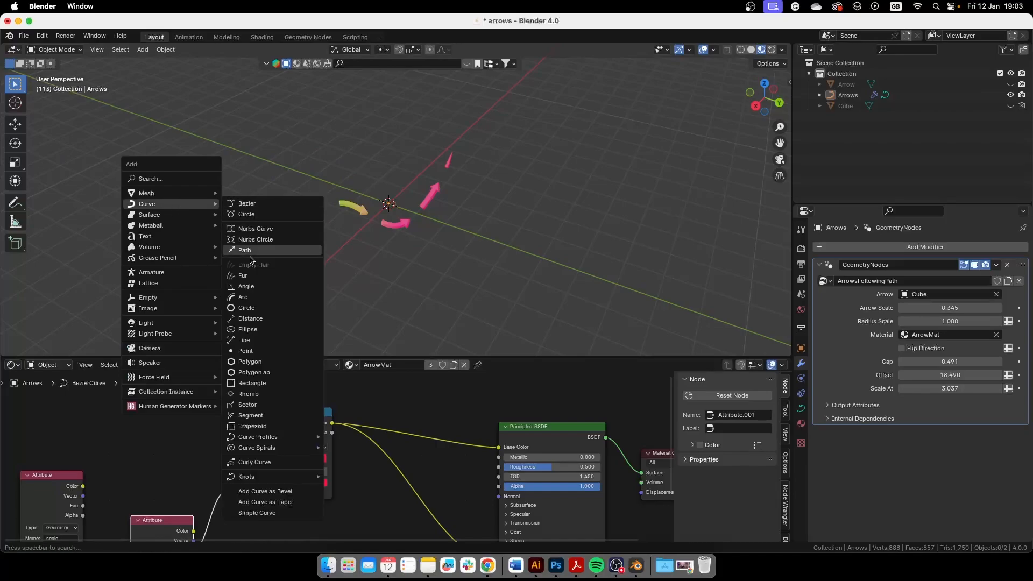
# - Add a NURBS Path and reshape its points into a wavy curve in Edit Mode
pyautogui.click(246, 250)
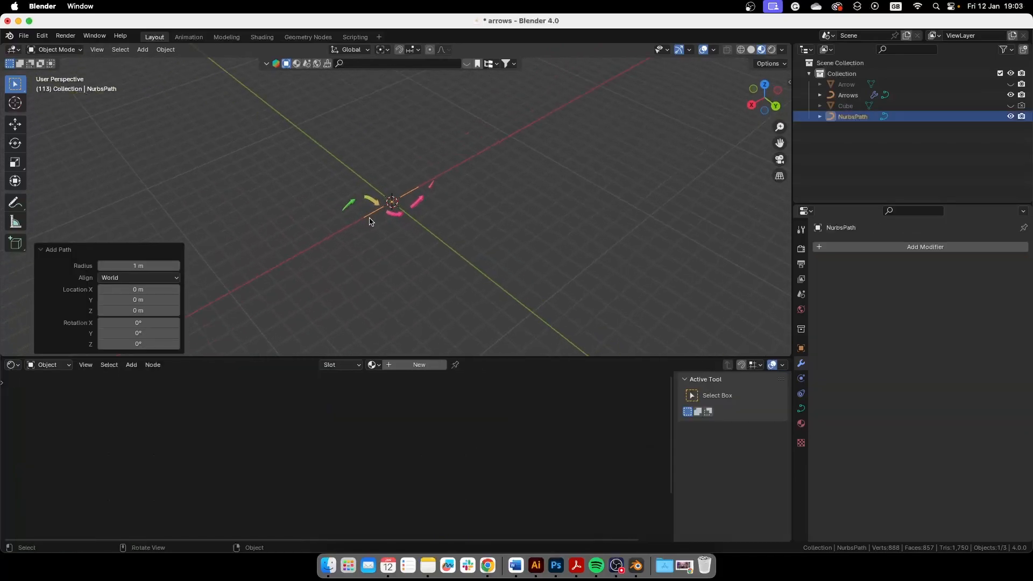
pyautogui.press('Tab')
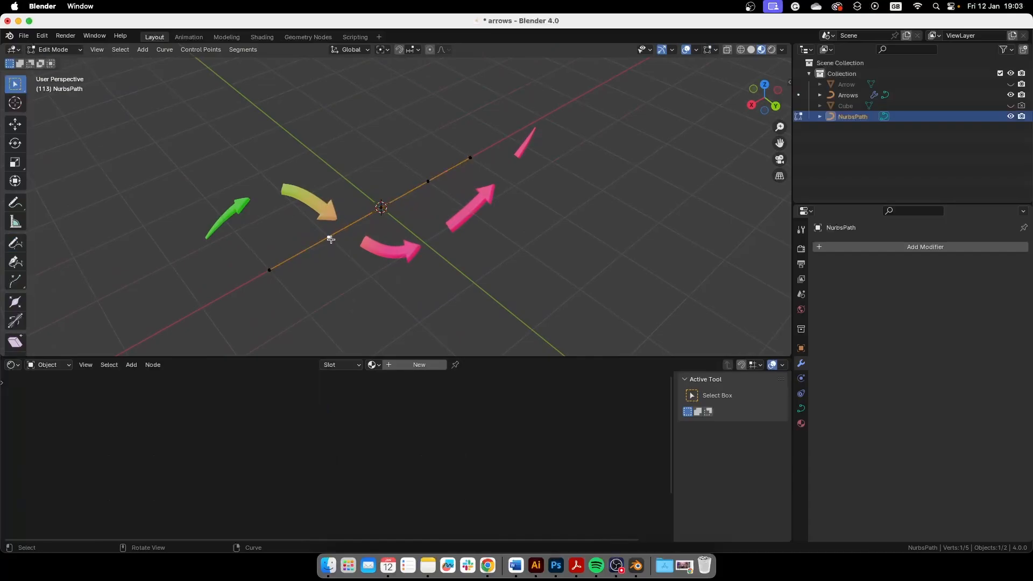
pyautogui.press('Tab')
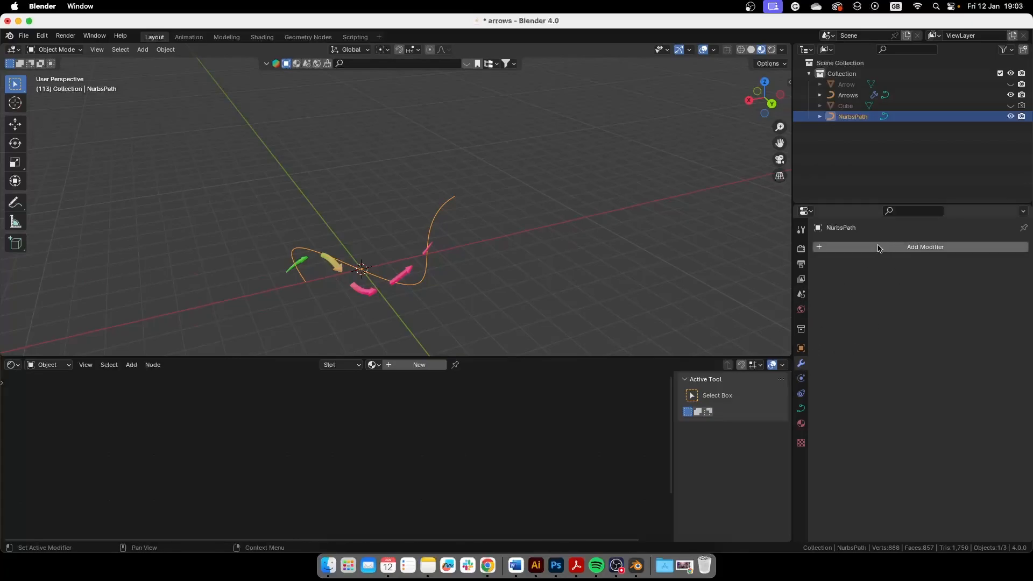
# - Give NurbsPath a Geometry Nodes modifier using ArrowsFollowingPath with Cube as the arrow shape
pyautogui.click(925, 247)
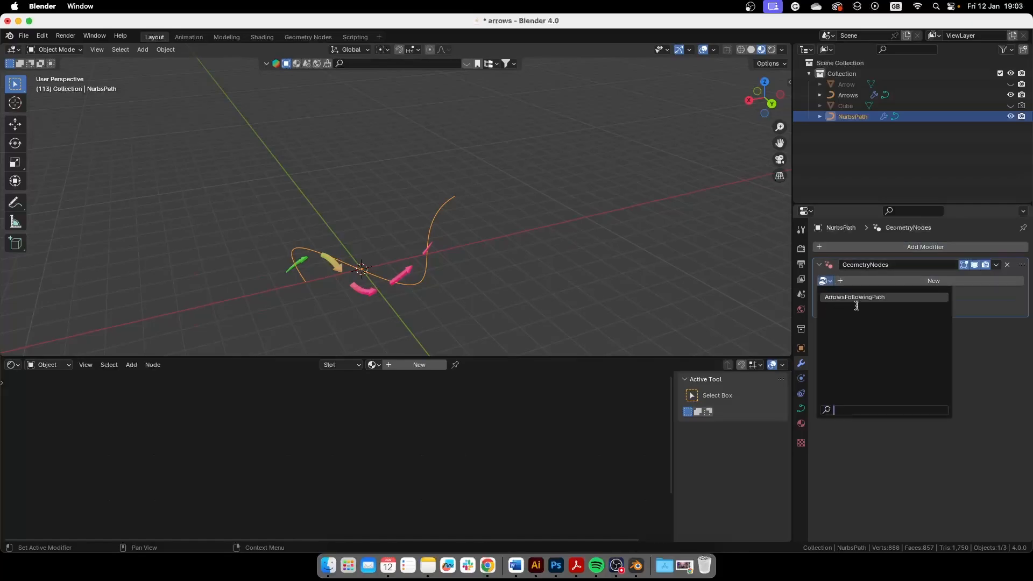
pyautogui.click(854, 297)
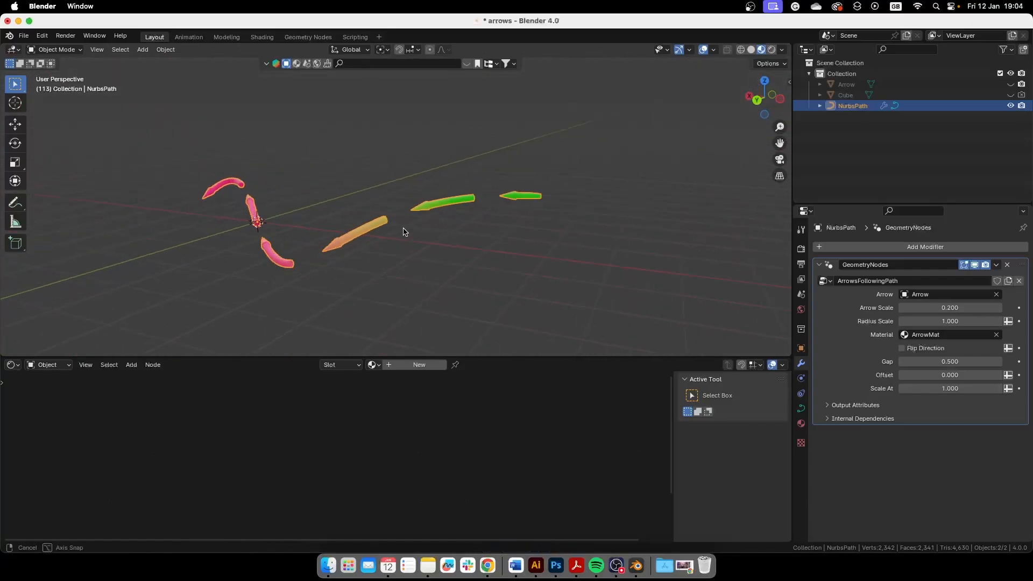
pyautogui.moveTo(395, 231); pyautogui.dragTo(297, 257)
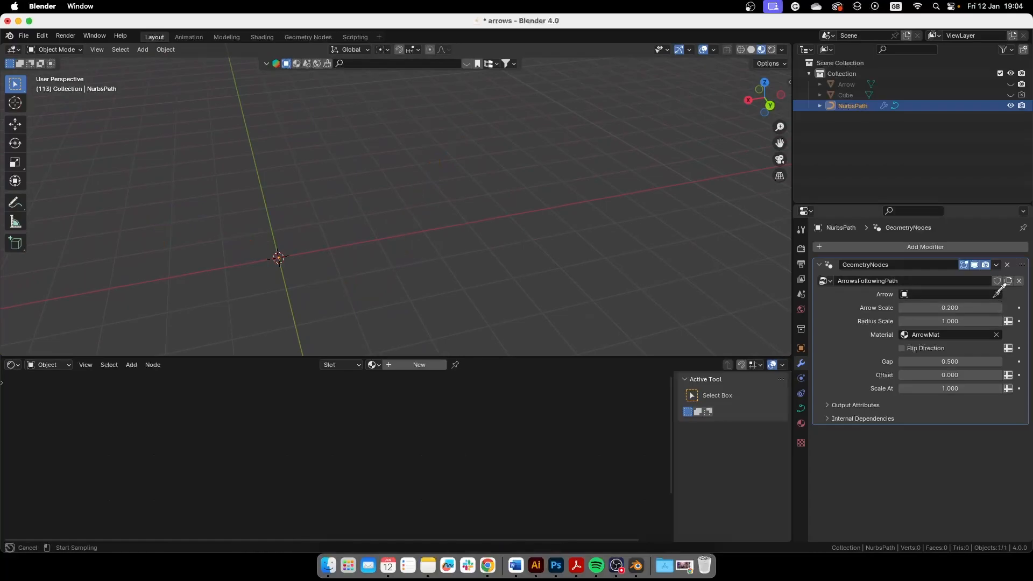
pyautogui.click(949, 294)
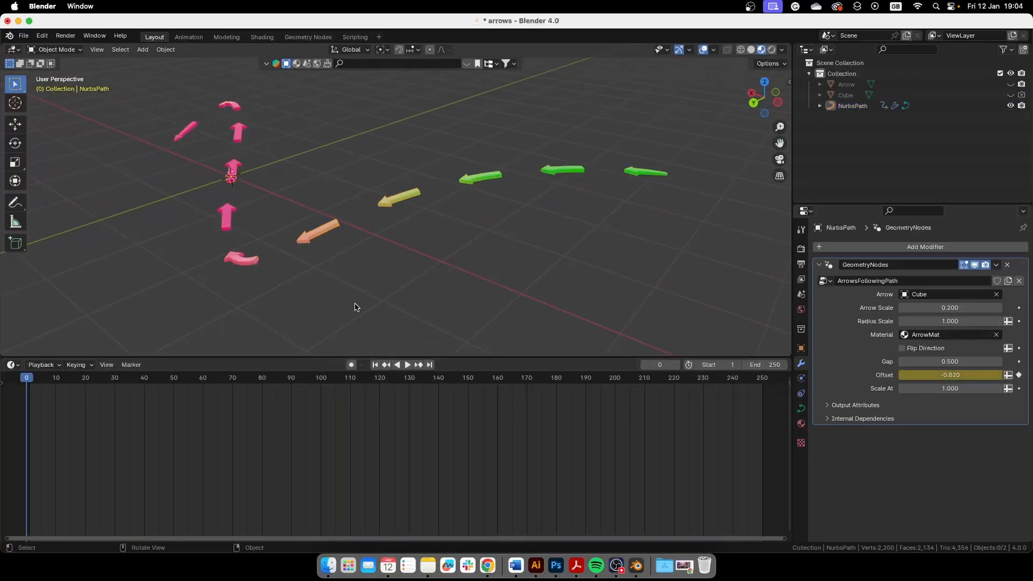
# - Jump to frame 130 so the arrows slide to offset 6.56, then orbit around them
pyautogui.click(407, 365)
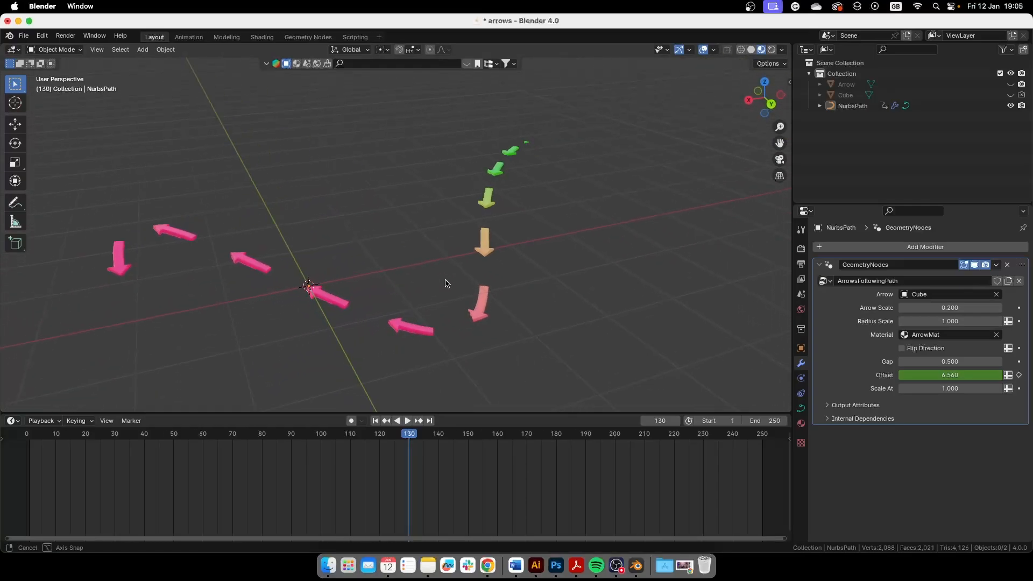
pyautogui.moveTo(447, 283); pyautogui.dragTo(466, 242)
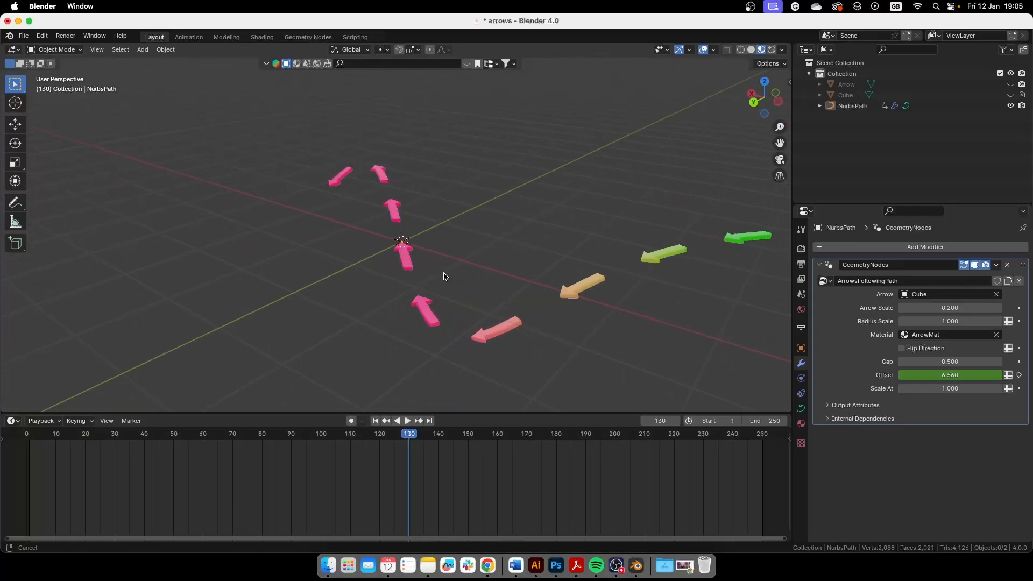
pyautogui.moveTo(441, 277); pyautogui.dragTo(345, 297)
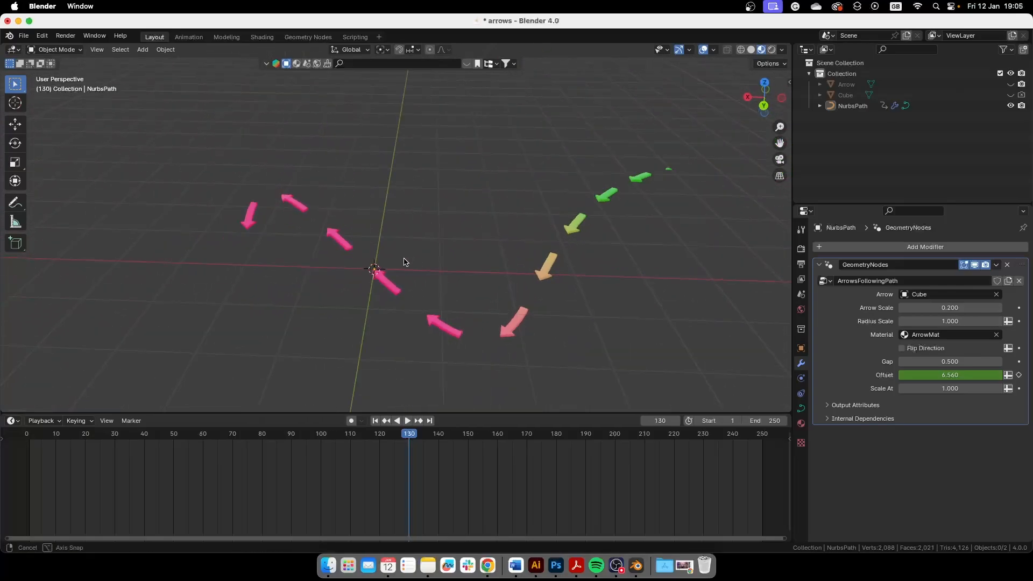
pyautogui.moveTo(403, 263); pyautogui.dragTo(379, 294)
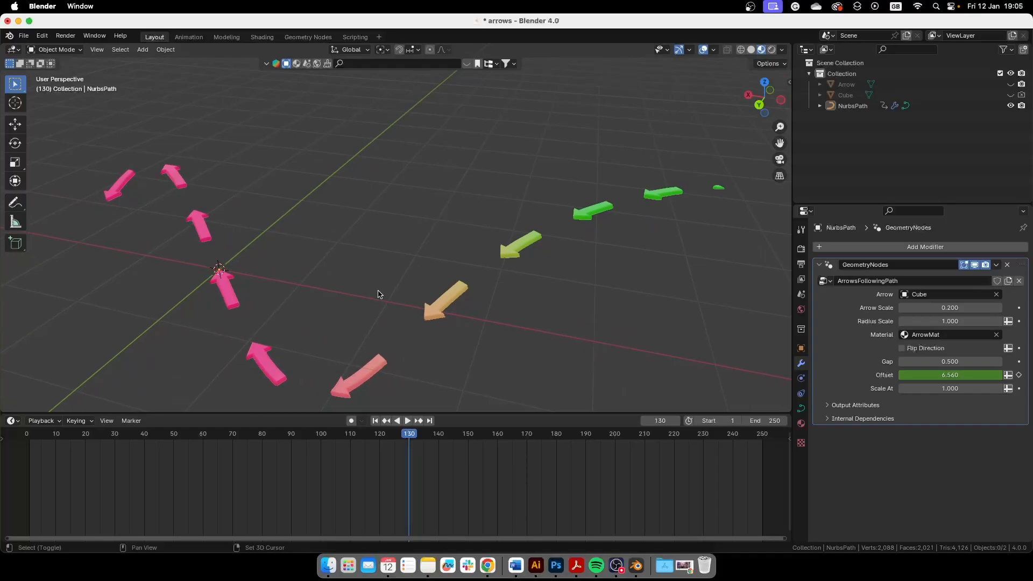
pyautogui.moveTo(378, 294); pyautogui.dragTo(394, 305)
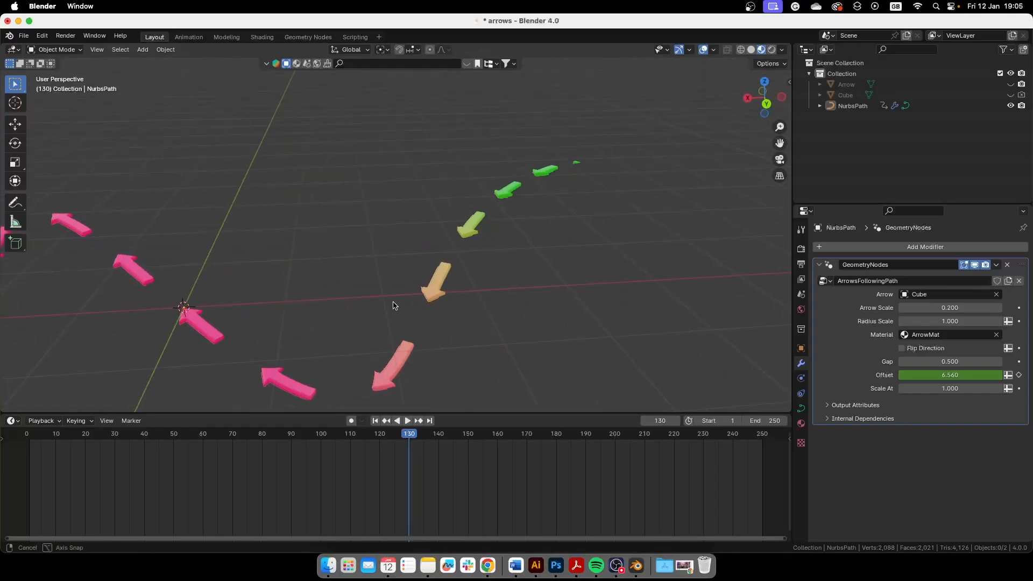